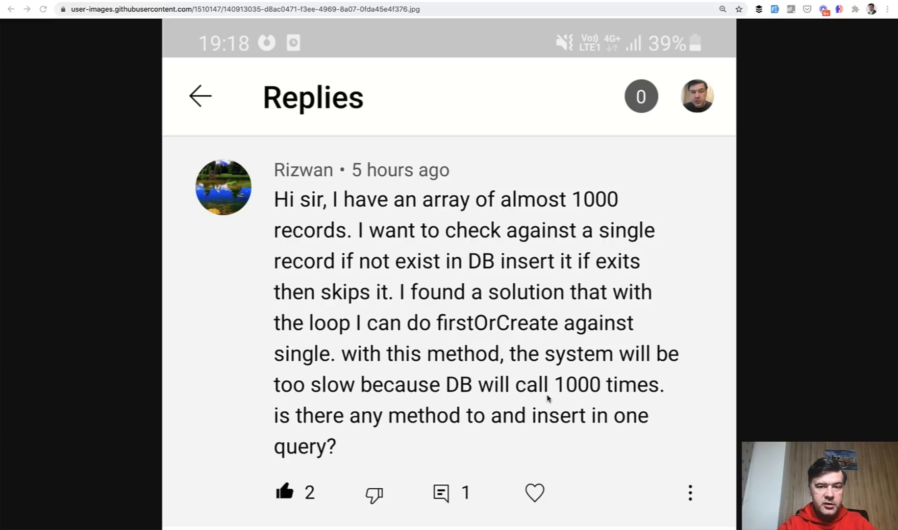
pyautogui.moveTo(464, 342)
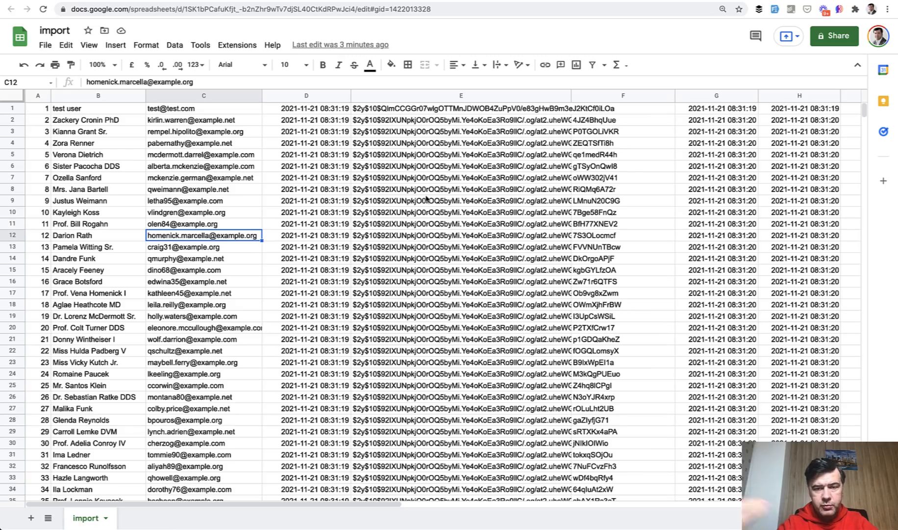
pyautogui.moveTo(137, 248)
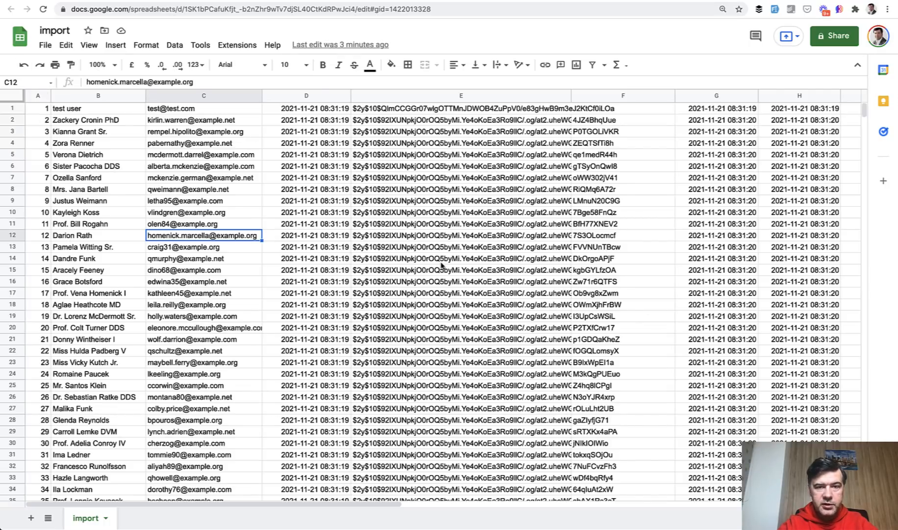
pyautogui.moveTo(356, 283)
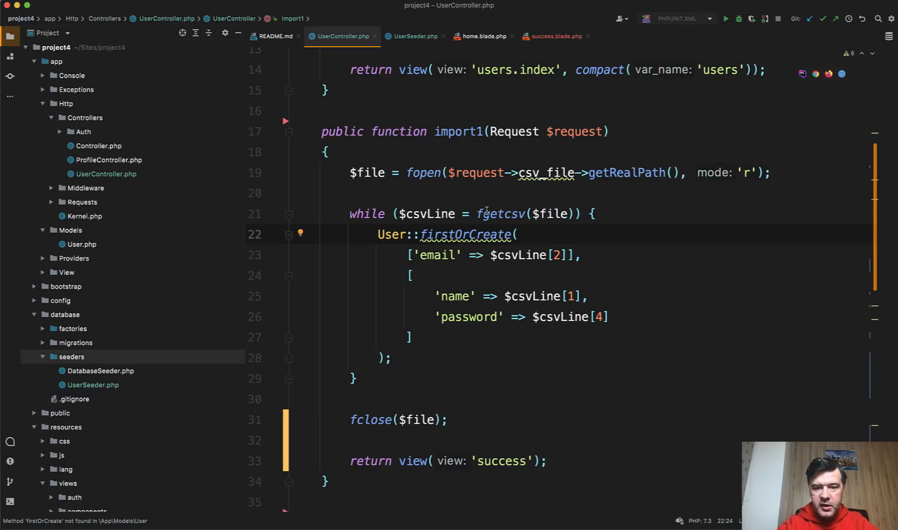
# Upload import.csv through the firstOrCreate form, giving 594 per-email select and insert queries.
pyautogui.doubleClick(500, 214)
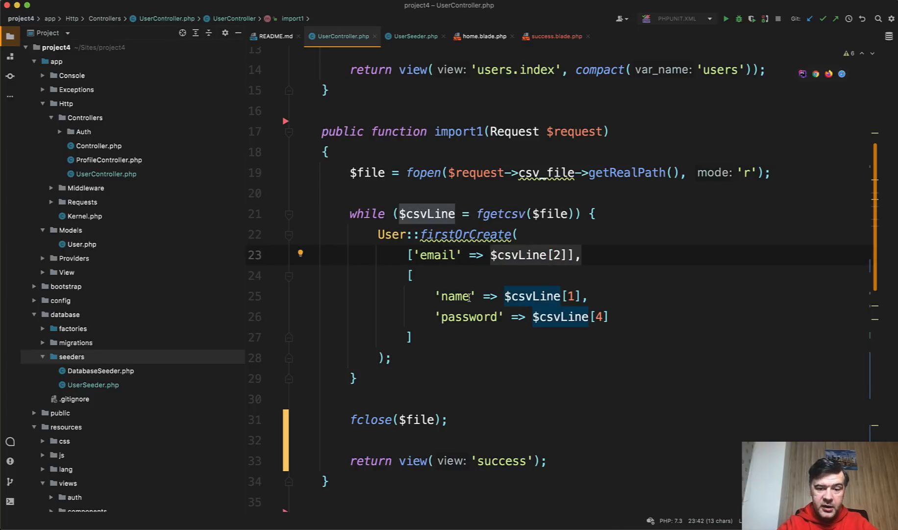
pyautogui.click(441, 296)
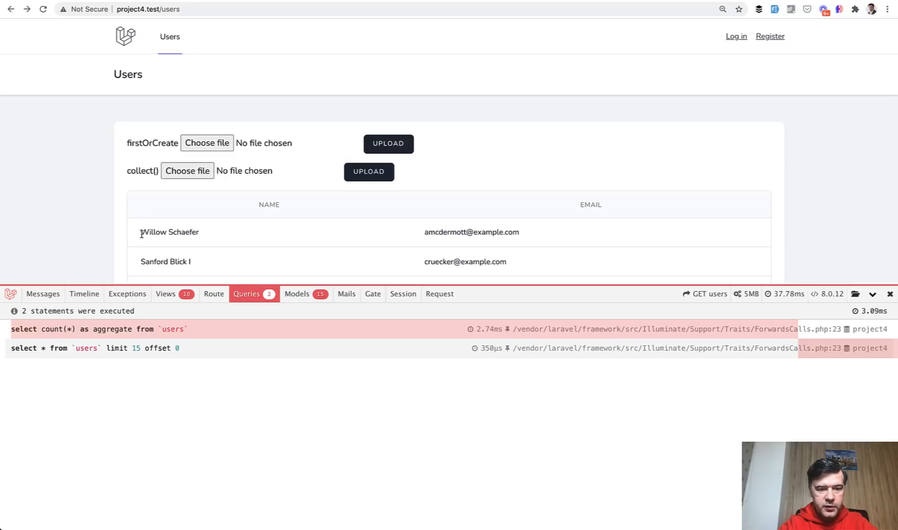
pyautogui.moveTo(233, 171)
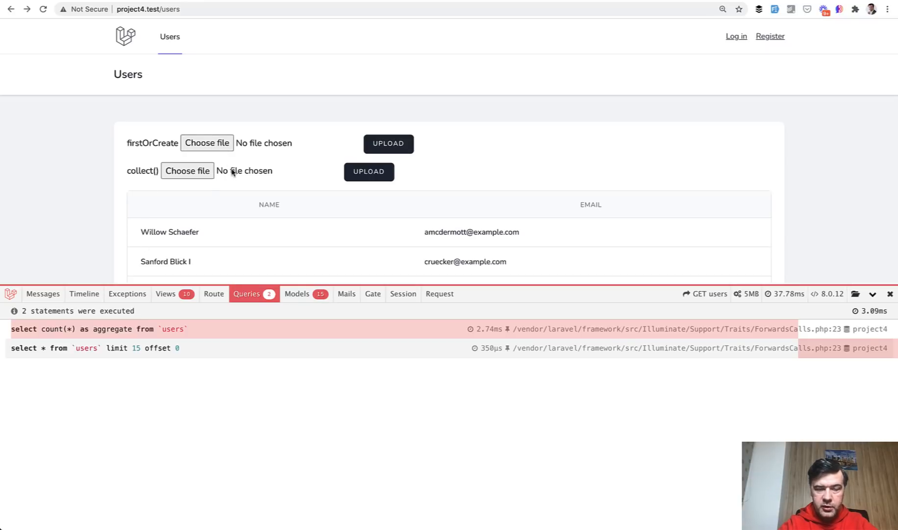
pyautogui.click(187, 170)
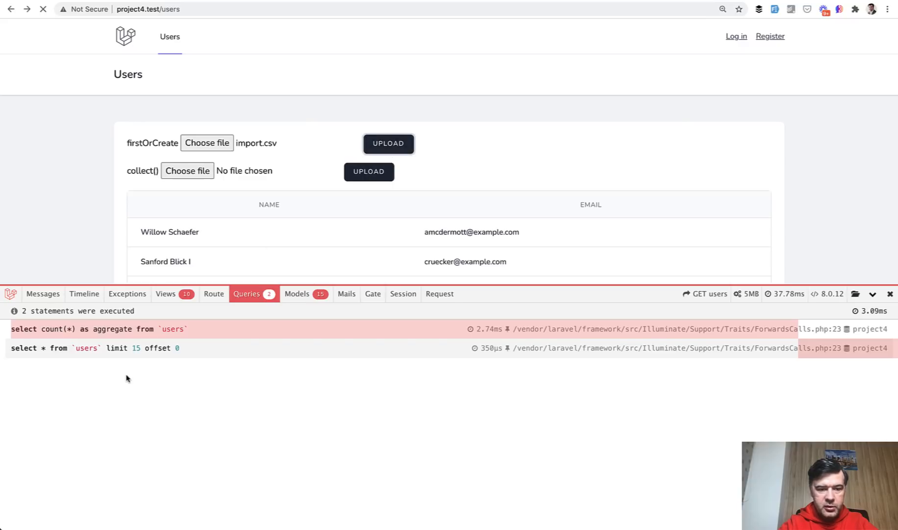
pyautogui.click(388, 144)
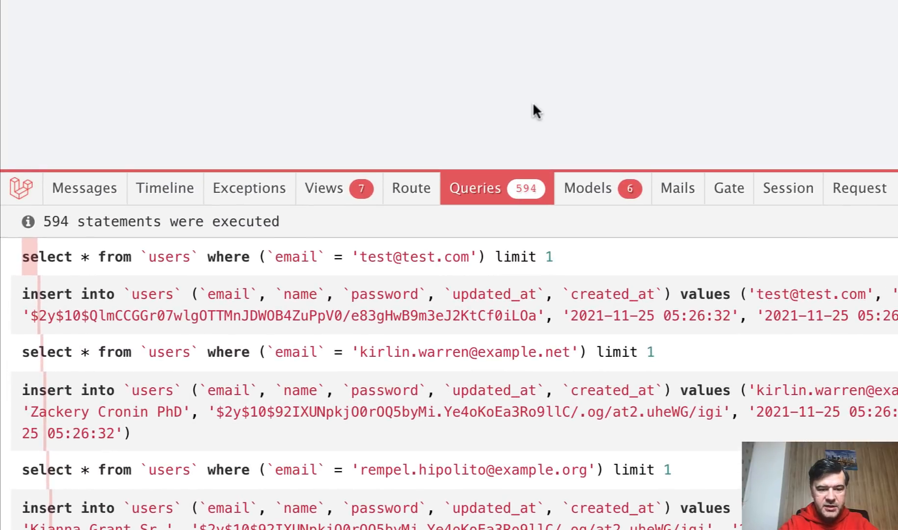
pyautogui.moveTo(511, 51)
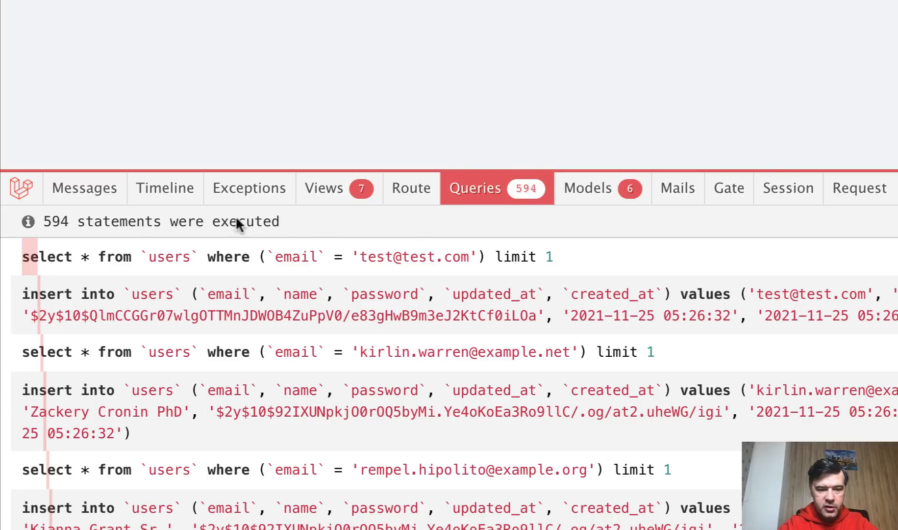
pyautogui.moveTo(310, 332)
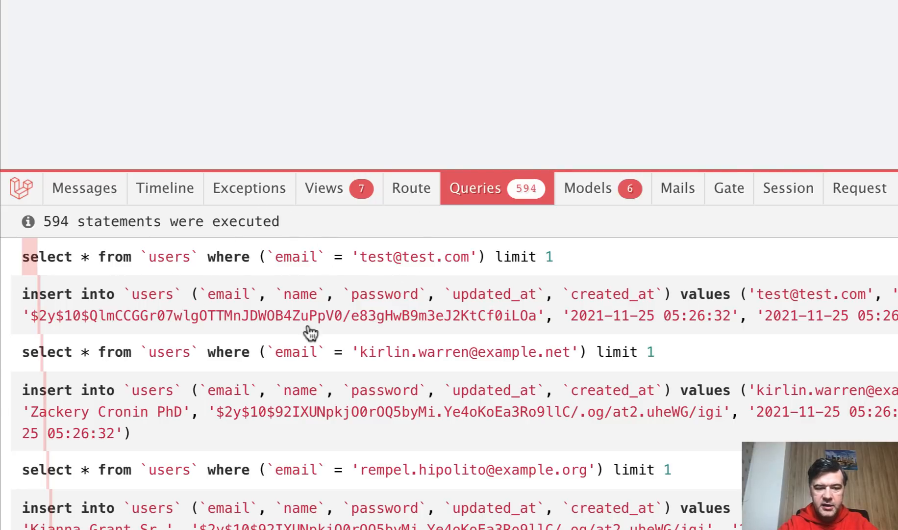
pyautogui.moveTo(391, 329)
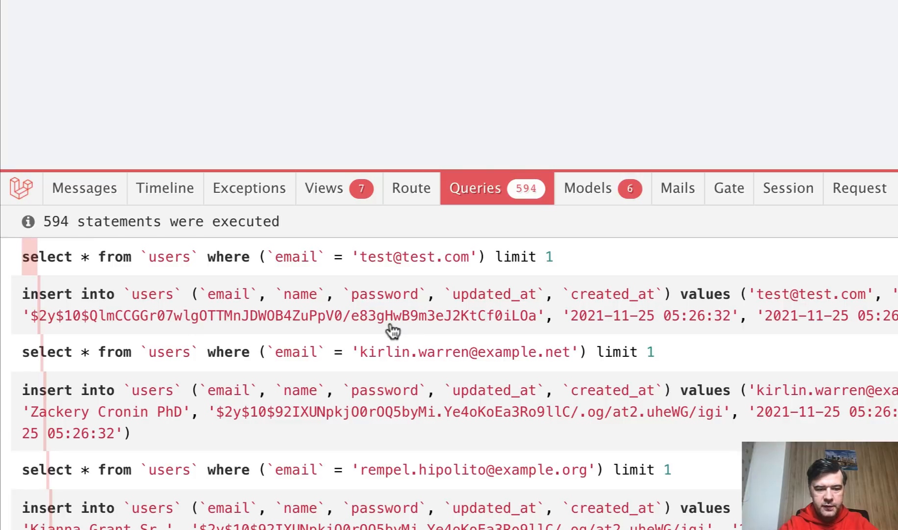
pyautogui.moveTo(624, 301)
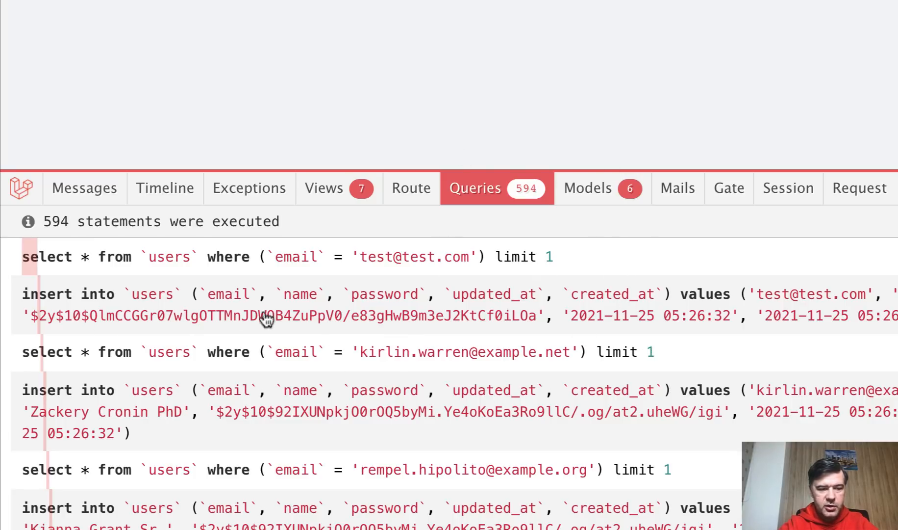
pyautogui.moveTo(392, 355)
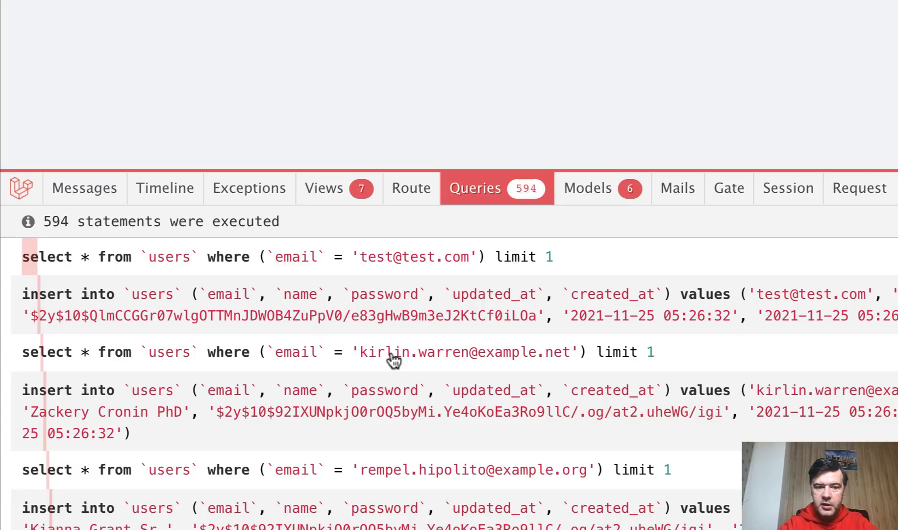
pyautogui.moveTo(501, 267)
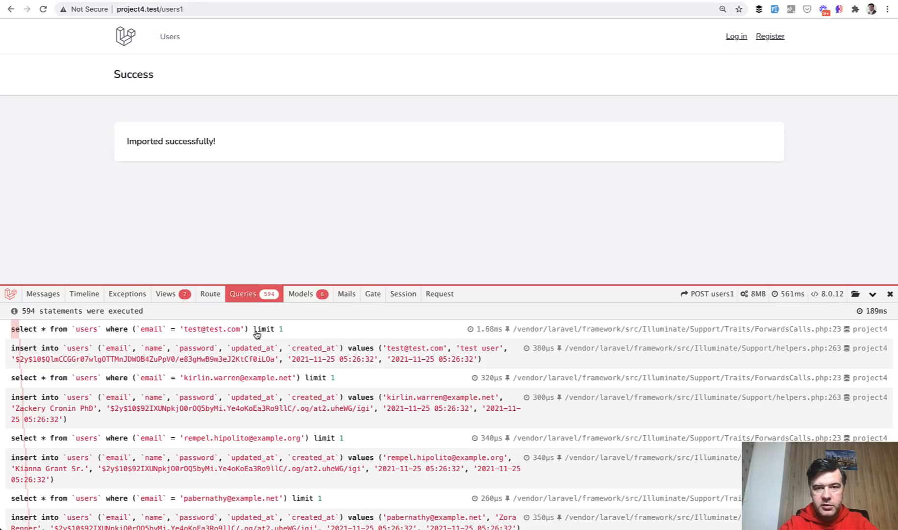
pyautogui.moveTo(503, 234)
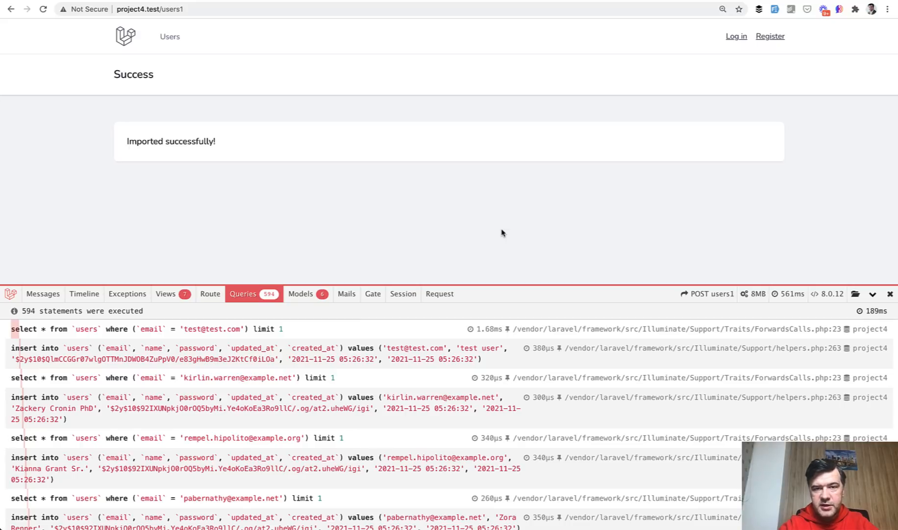
pyautogui.moveTo(773, 335)
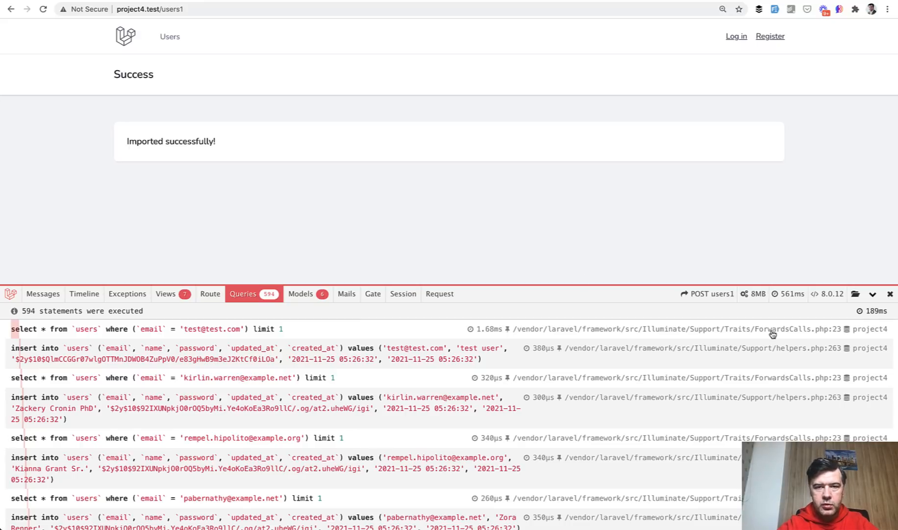
pyautogui.moveTo(167, 215)
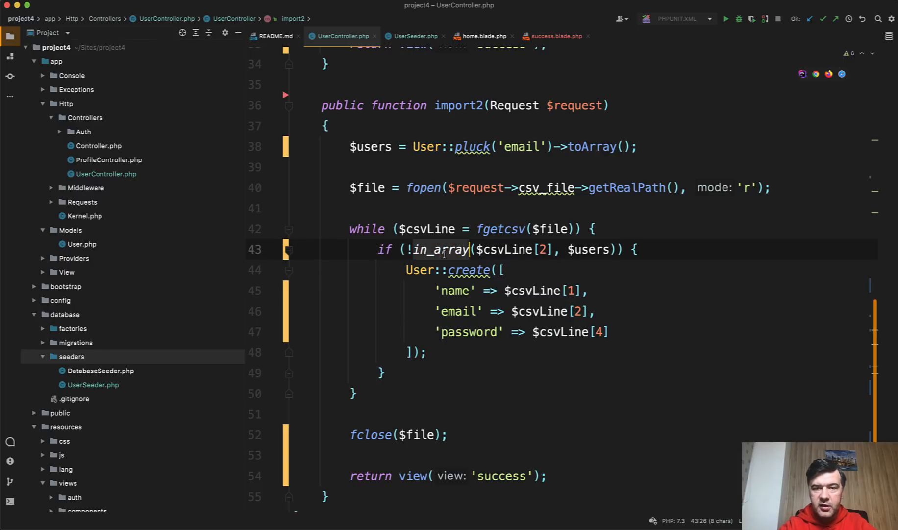
pyautogui.moveTo(445, 256)
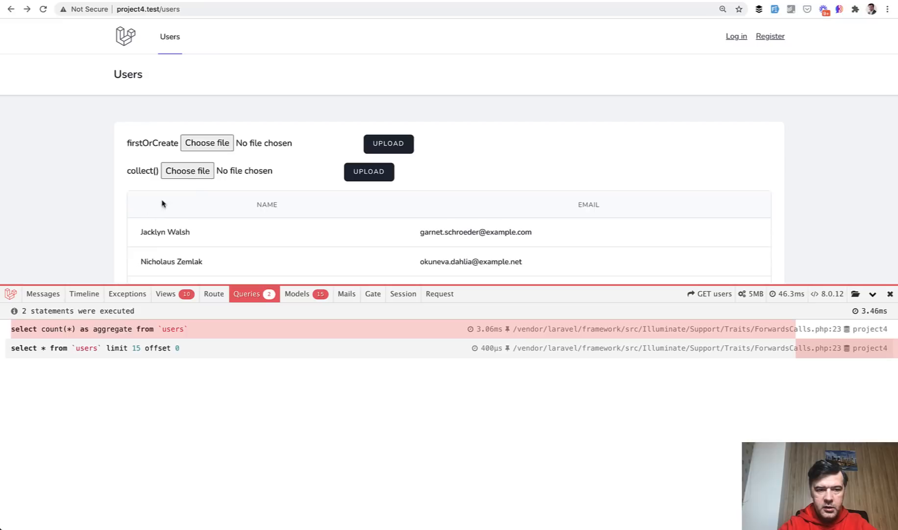
# Upload import.csv through the collect() form, giving 299 queries: one email select then inserts.
pyautogui.click(207, 143)
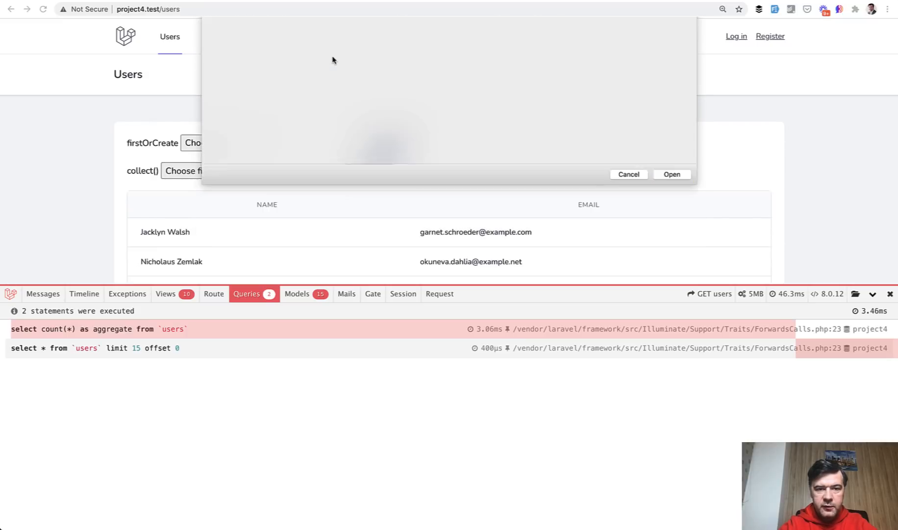
pyautogui.click(671, 175)
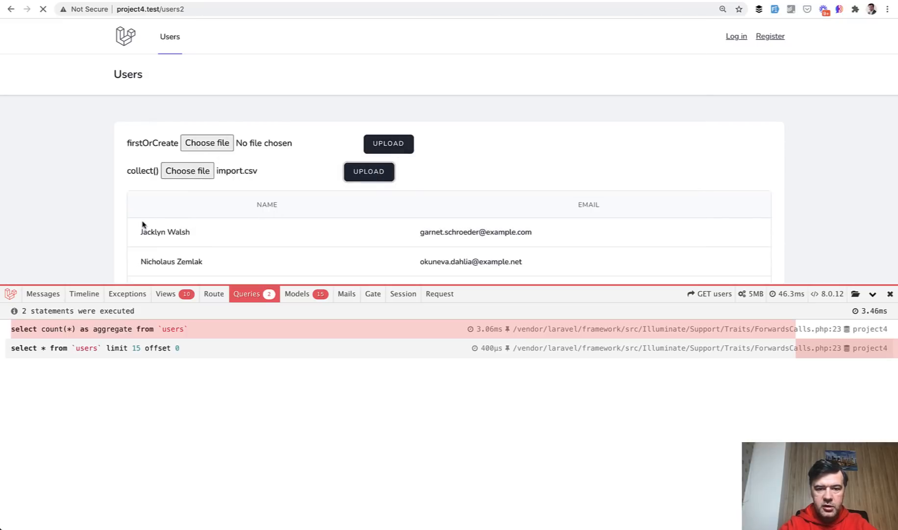
pyautogui.click(369, 172)
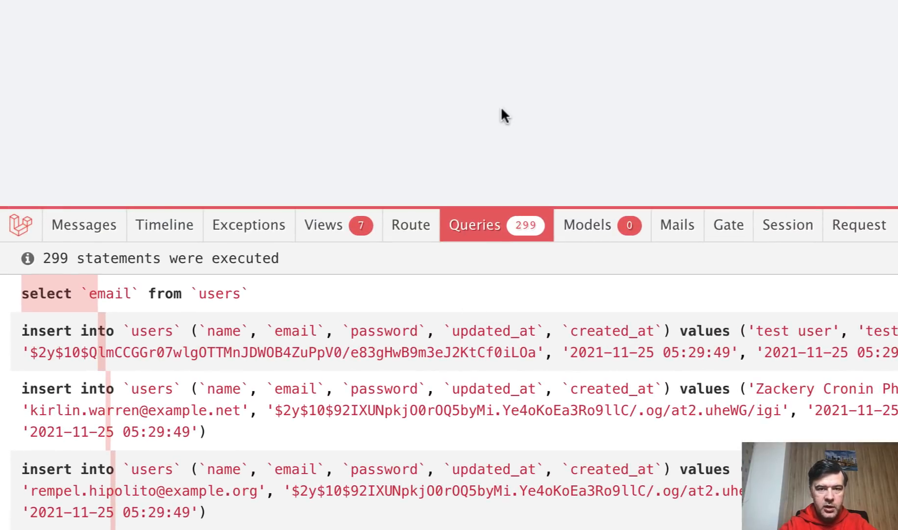
pyautogui.moveTo(506, 109)
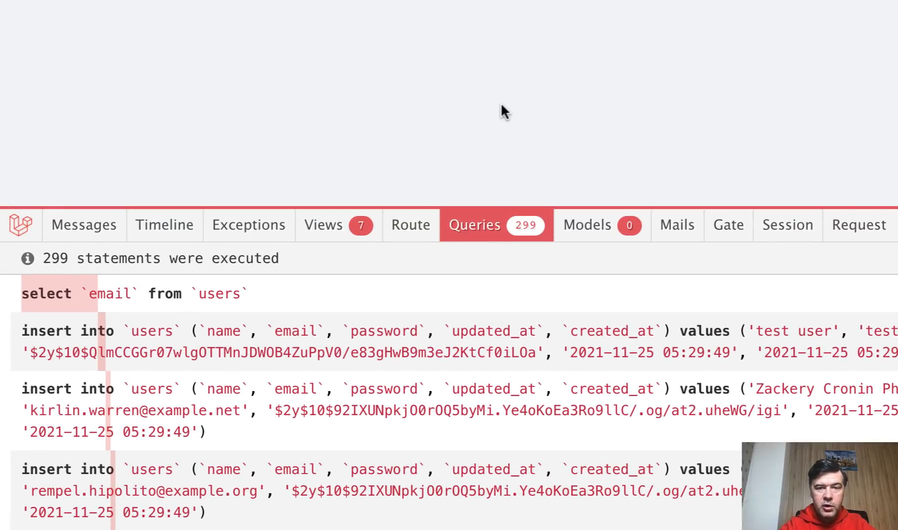
pyautogui.moveTo(59, 302)
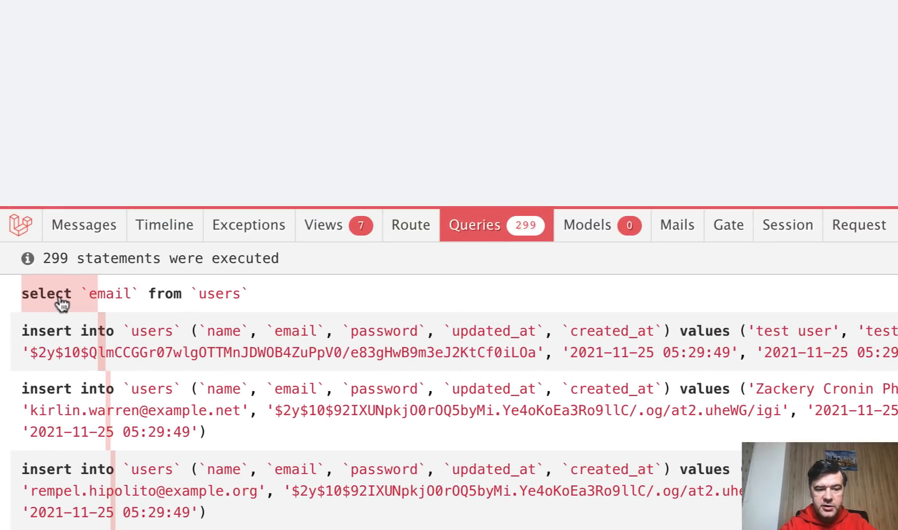
pyautogui.moveTo(217, 312)
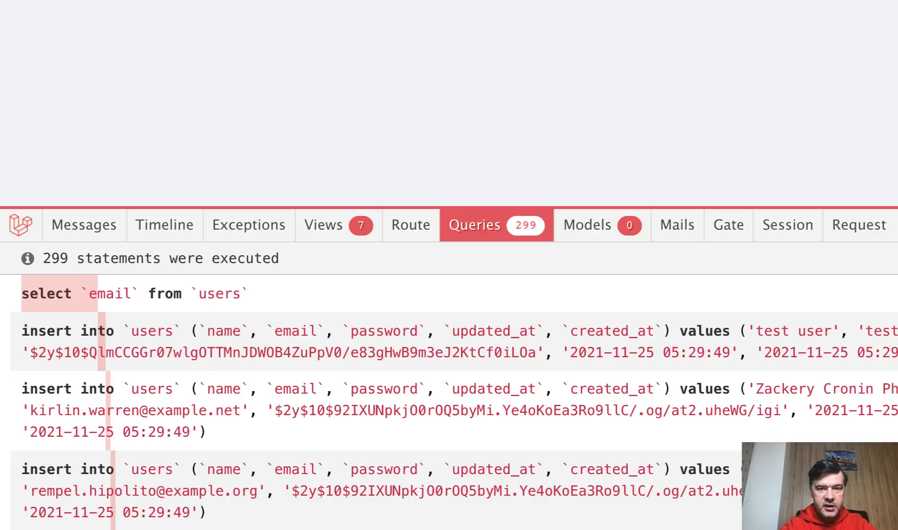
pyautogui.moveTo(494, 178)
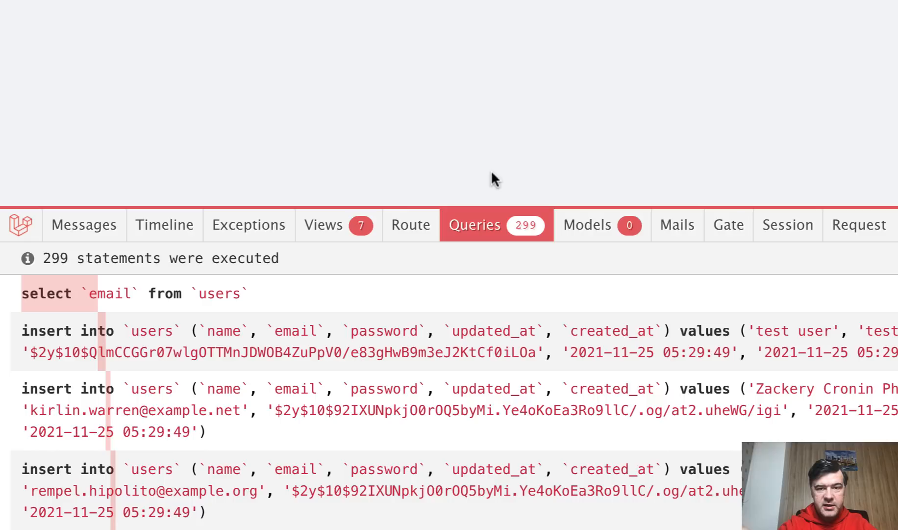
pyautogui.moveTo(514, 124)
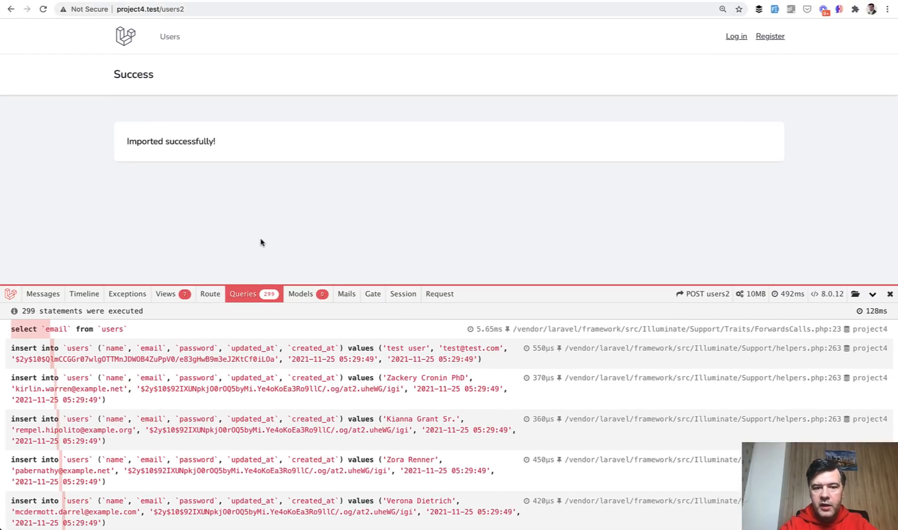
pyautogui.moveTo(782, 345)
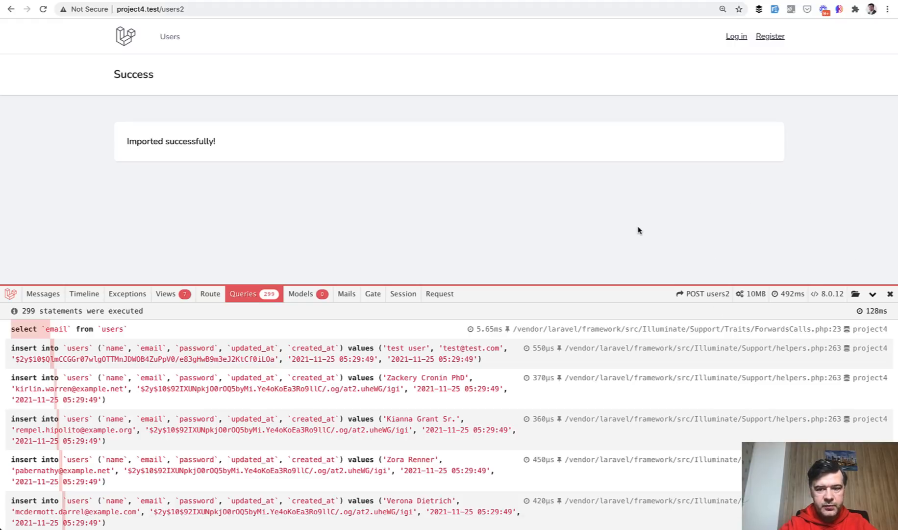
pyautogui.moveTo(749, 294)
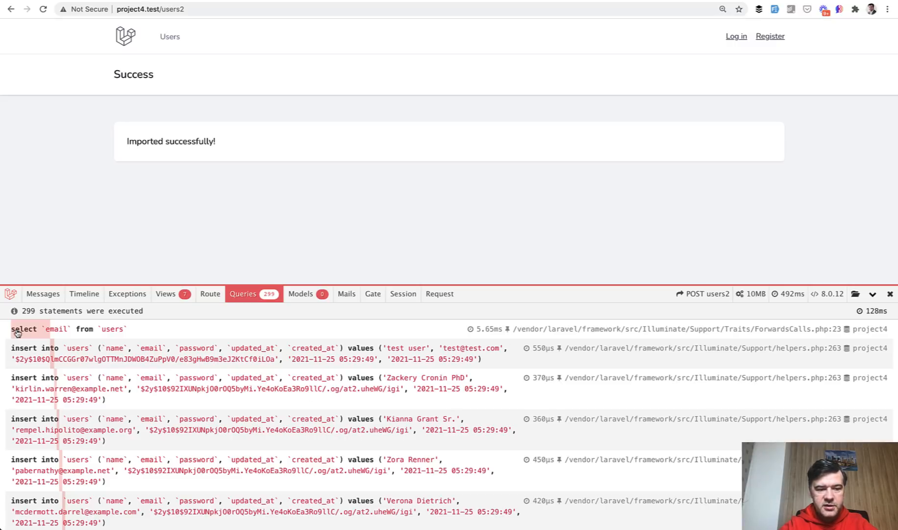
pyautogui.moveTo(101, 335)
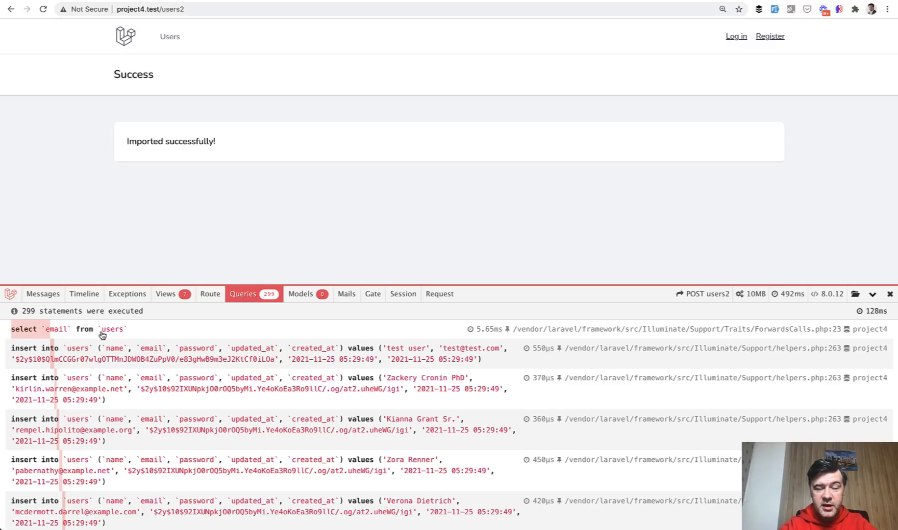
pyautogui.moveTo(771, 272)
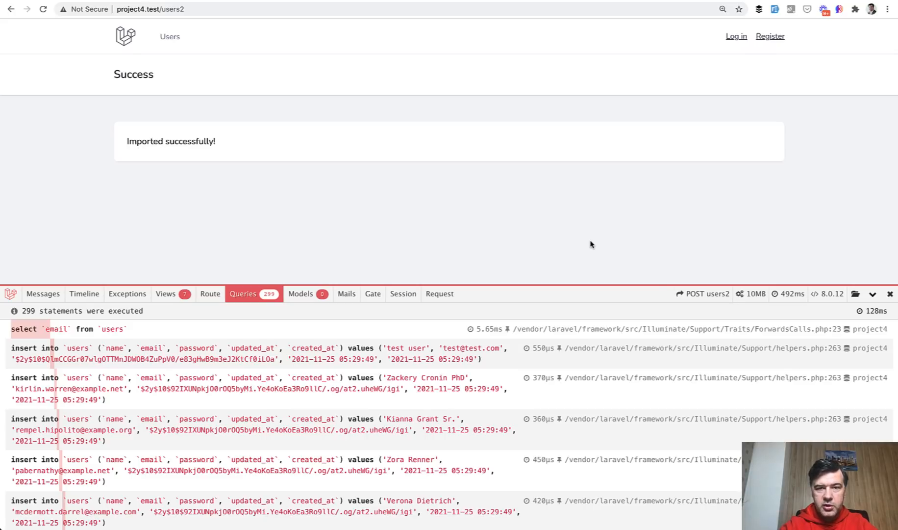
pyautogui.moveTo(239, 204)
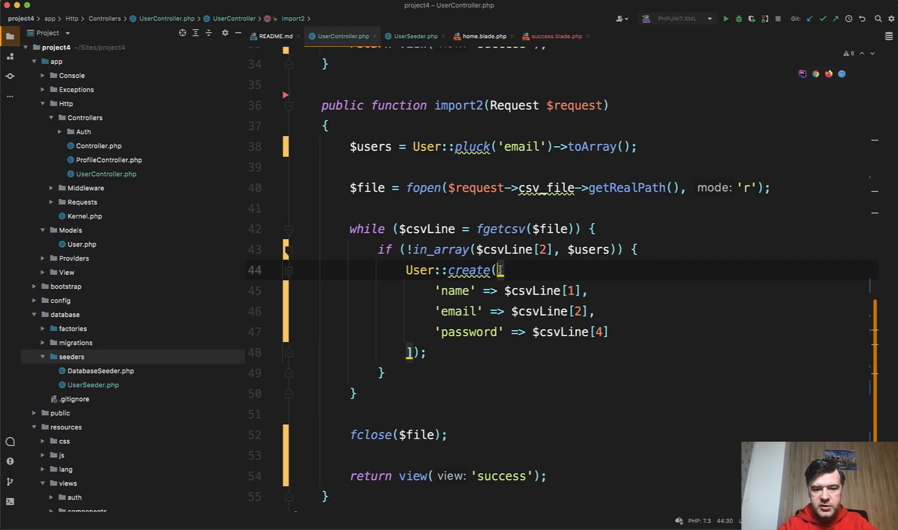
# Collect rows into $usersArray[] instead of User::create and add User::insert($usersArray); after the loop.
pyautogui.write('$users')
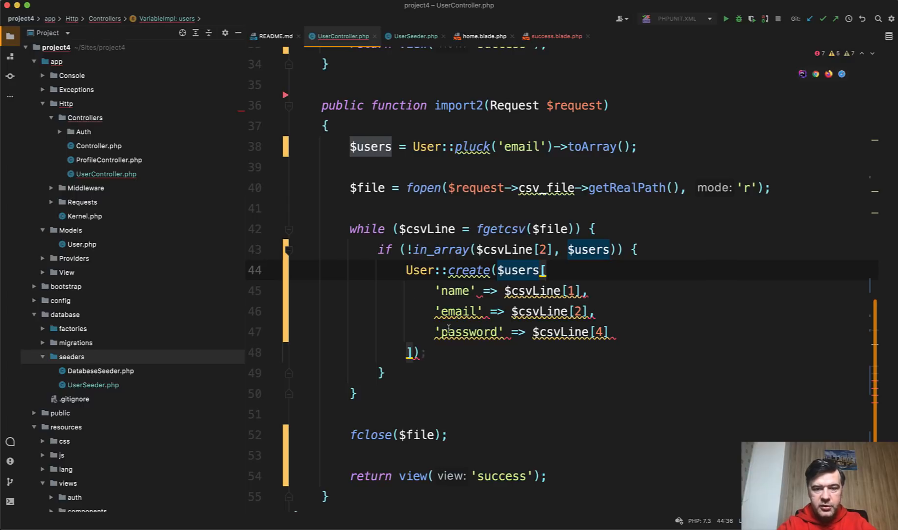
pyautogui.press('Backspace')
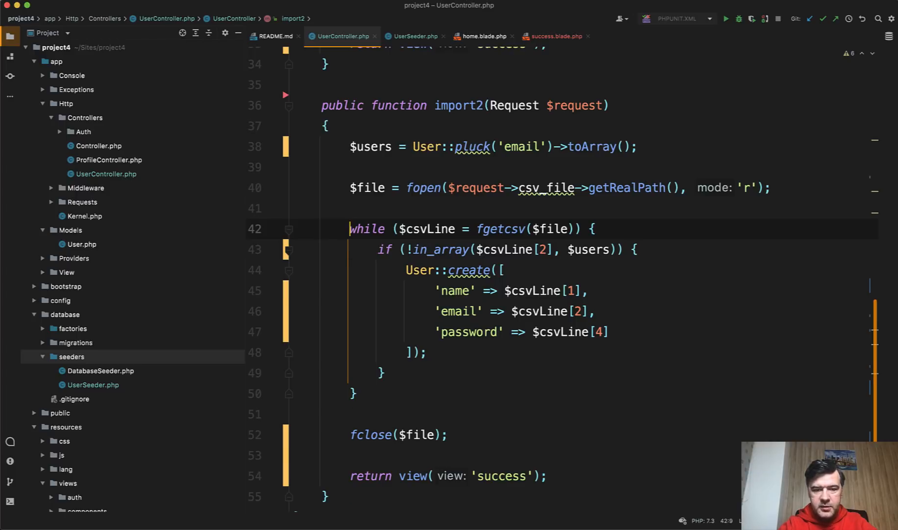
pyautogui.write('$user')
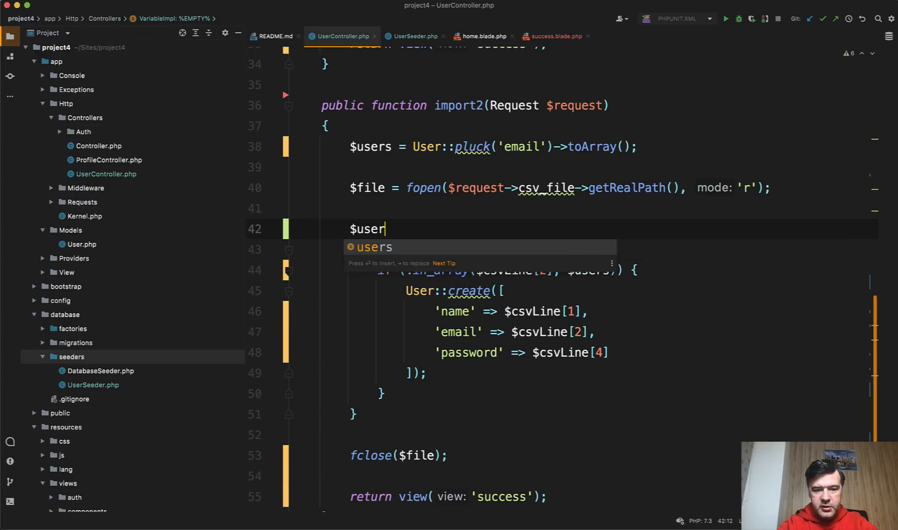
pyautogui.write('sArray = [];')
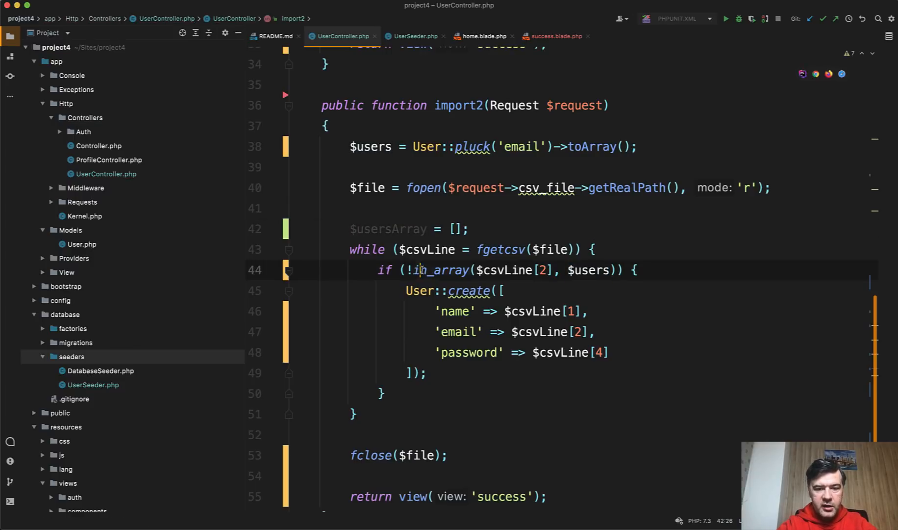
pyautogui.doubleClick(441, 270)
pyautogui.write('User::insert')
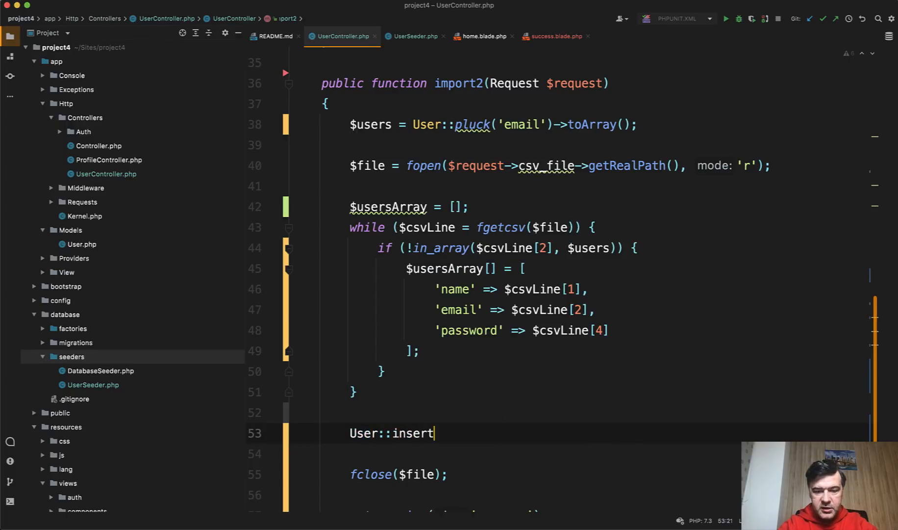
pyautogui.write('($usersArray)')
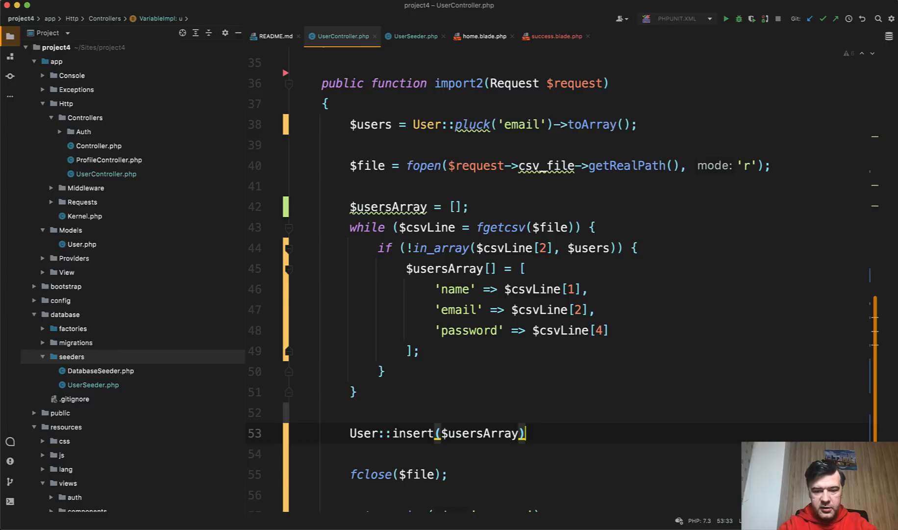
pyautogui.write(';')
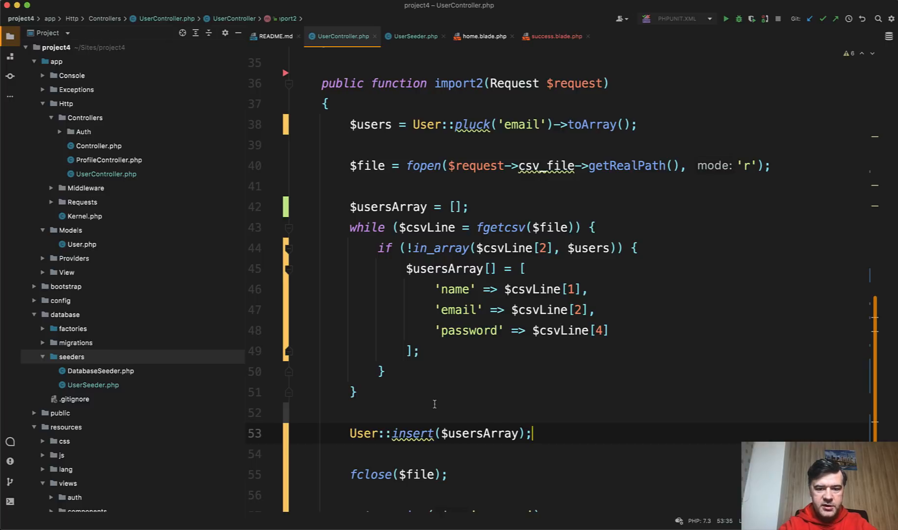
# Add 'created_at' => $now and 'updated_at' => $now to each collected row.
pyautogui.click(616, 331)
pyautogui.write("'crea")
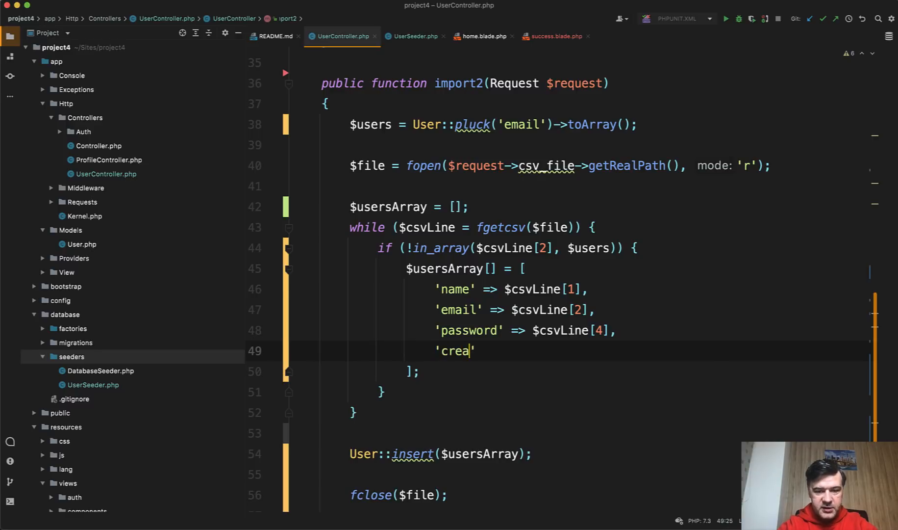
pyautogui.write('ted_at')
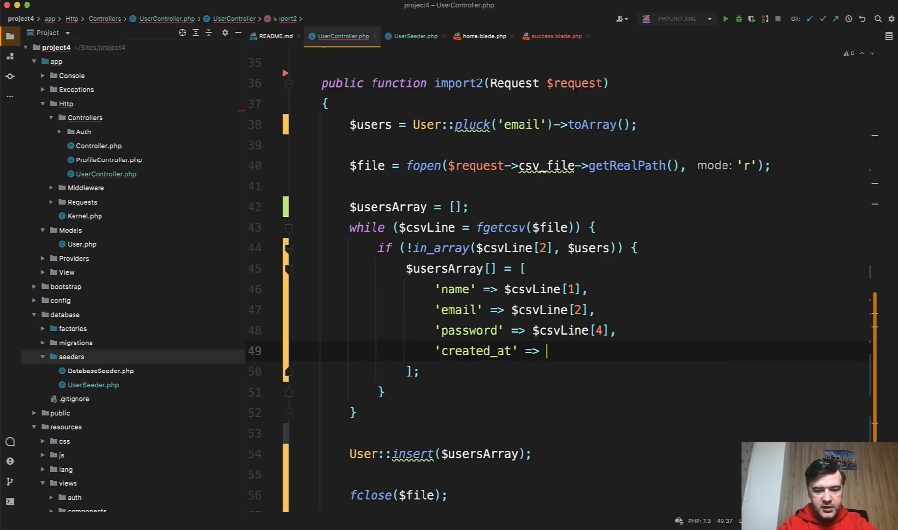
pyautogui.write('$now,')
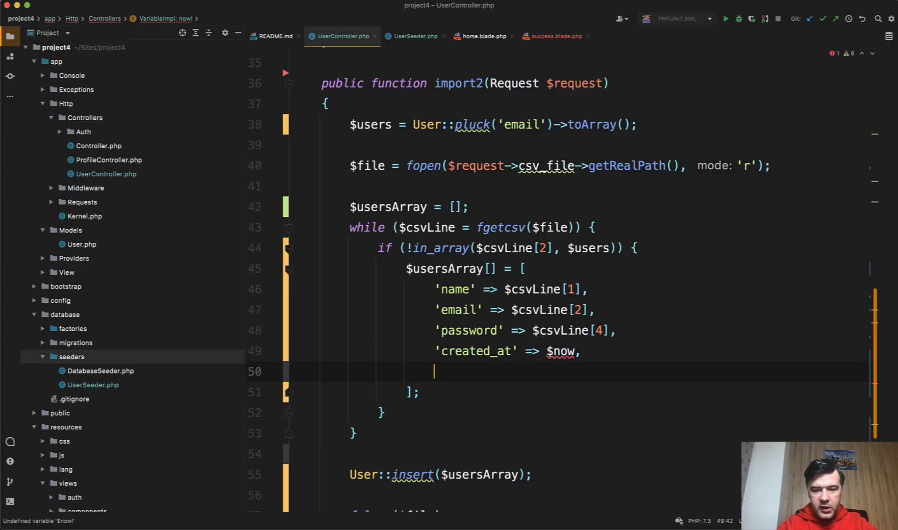
pyautogui.write("'updated_")
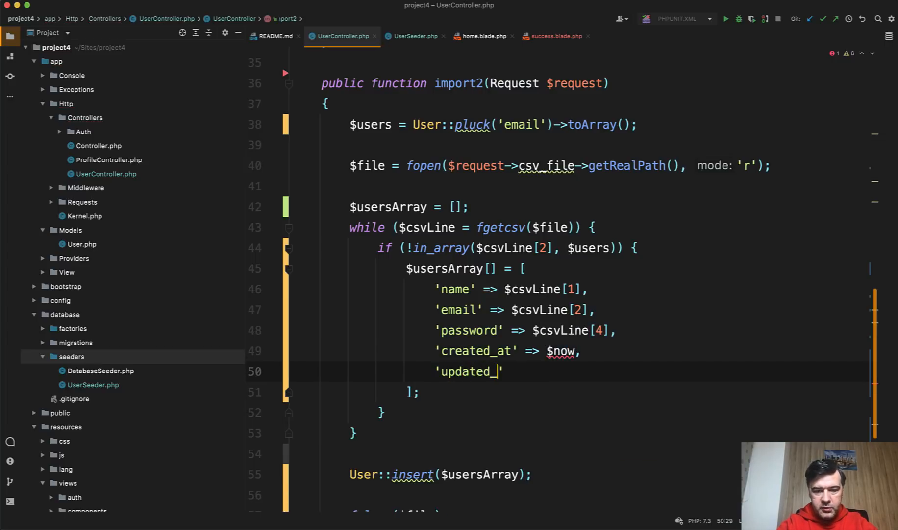
pyautogui.write("at' => $now,")
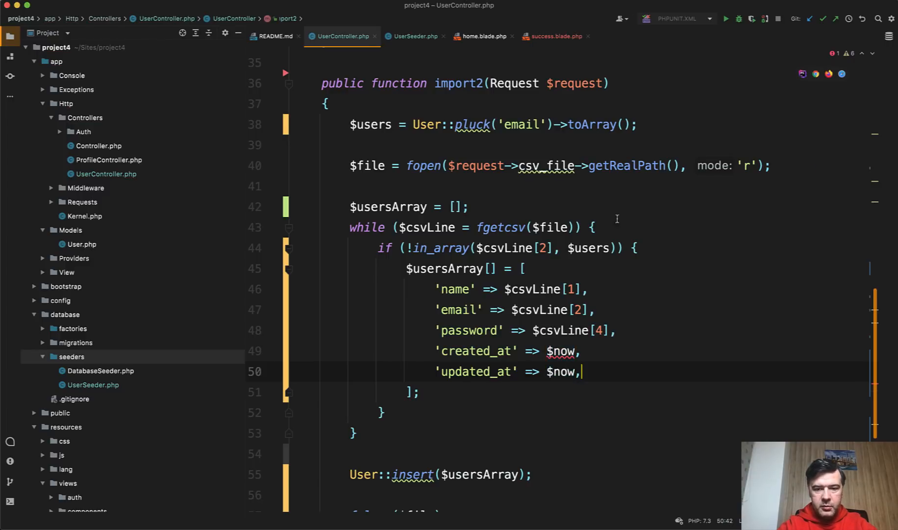
# Define $now = now()->toDateTimeString(); above the loop.
pyautogui.write('$now =')
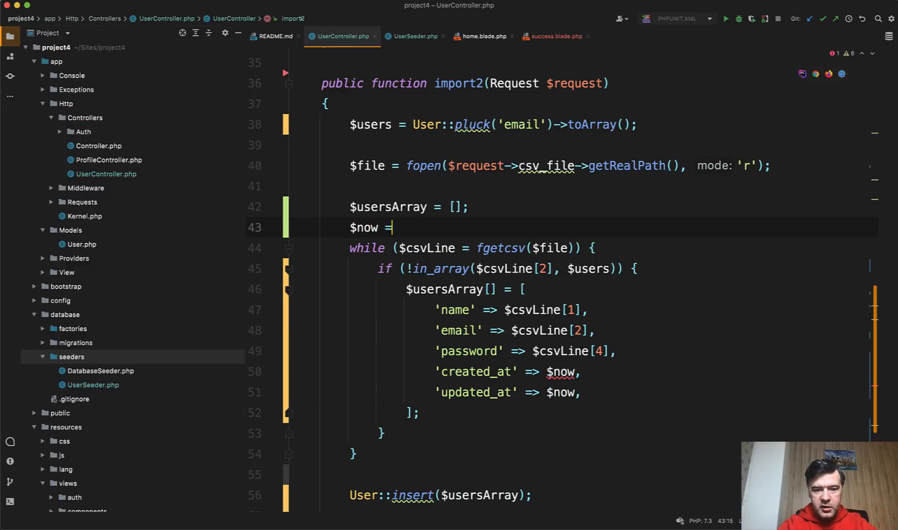
pyautogui.write('now()->to')
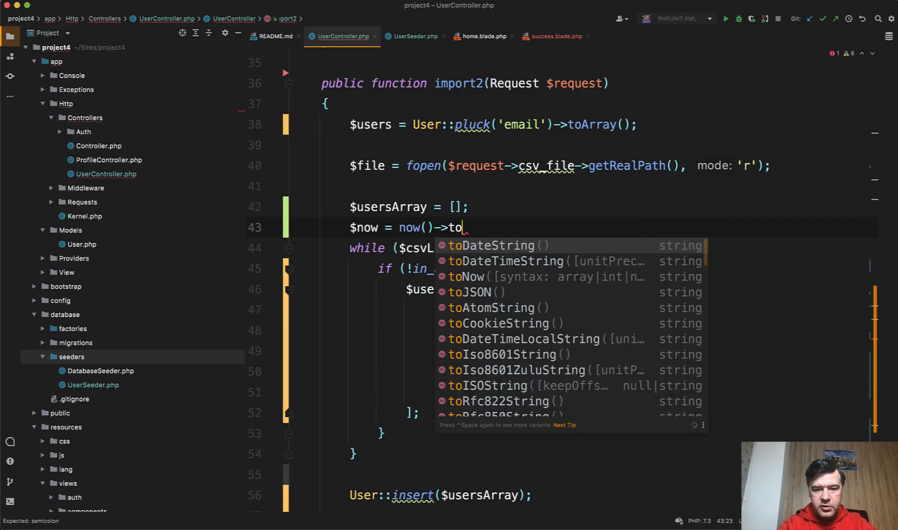
pyautogui.click(512, 261)
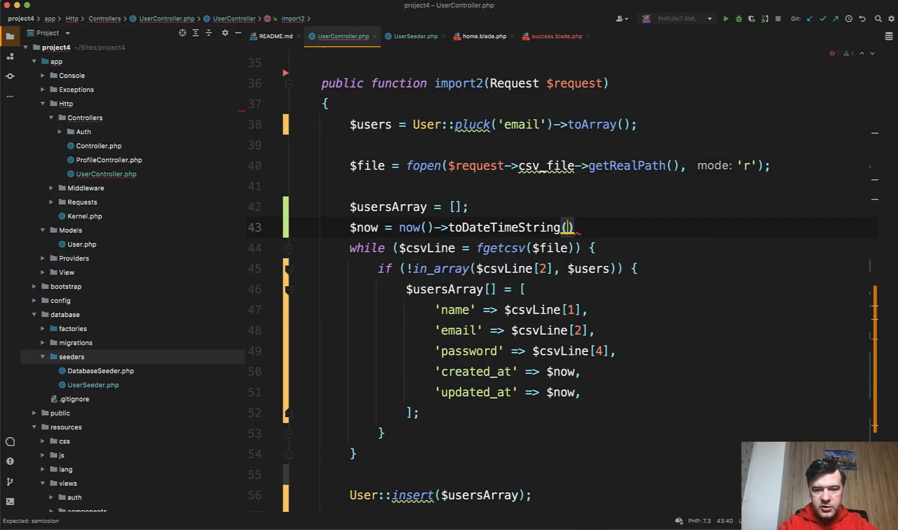
pyautogui.write(';')
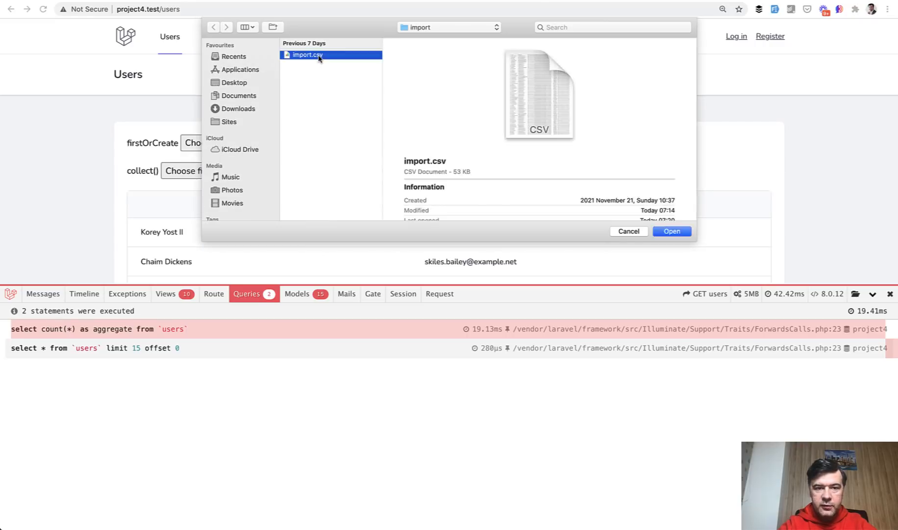
# Re-import import.csv so Debugbar shows 2 queries: one email select and one bulk insert.
pyautogui.click(672, 231)
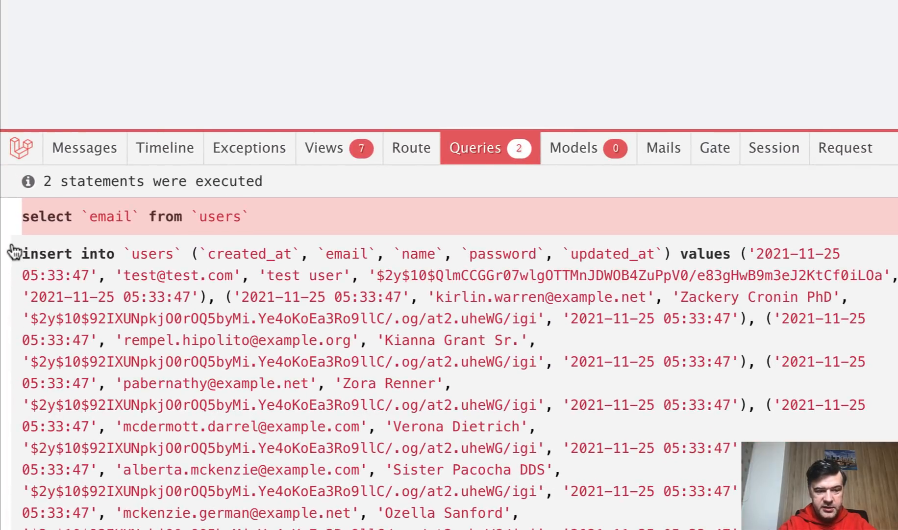
pyautogui.moveTo(92, 253)
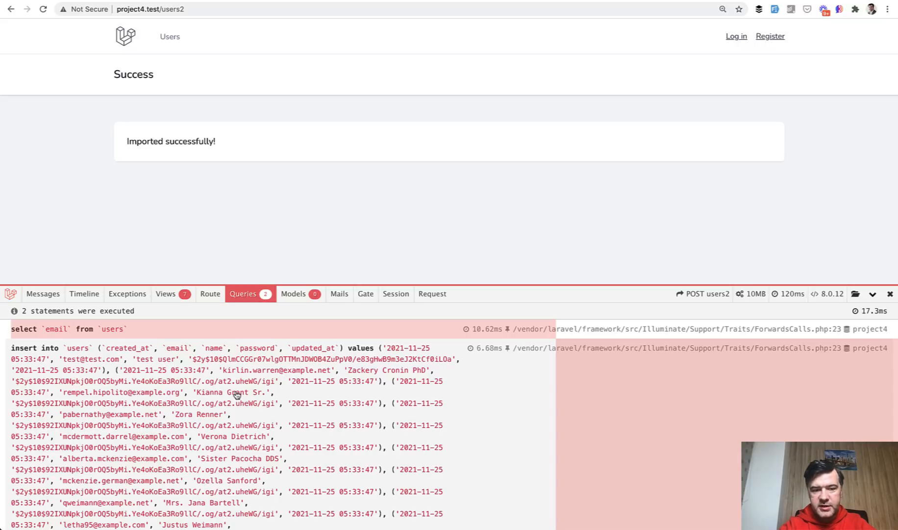
pyautogui.moveTo(655, 470)
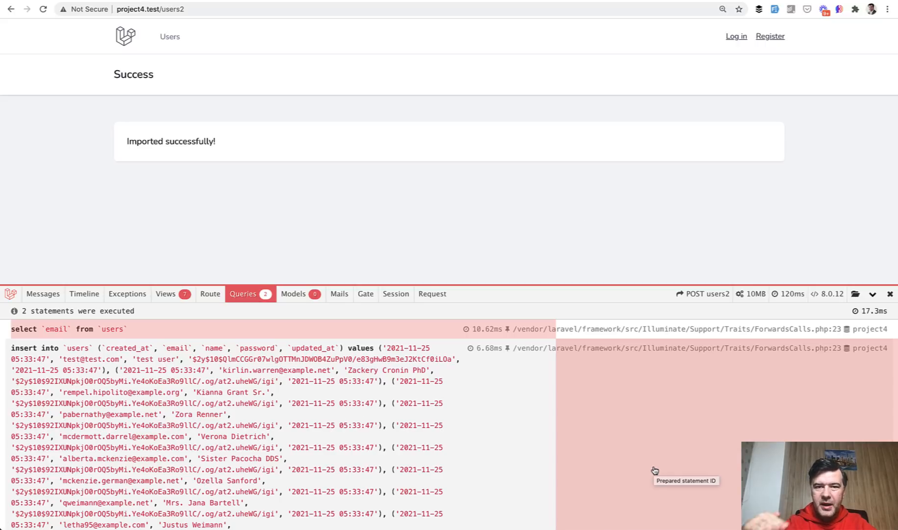
pyautogui.moveTo(554, 408)
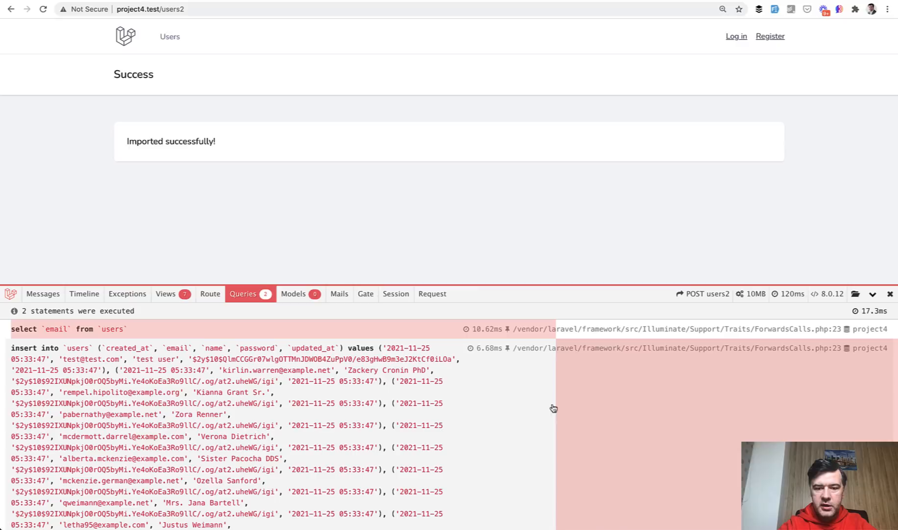
pyautogui.moveTo(571, 232)
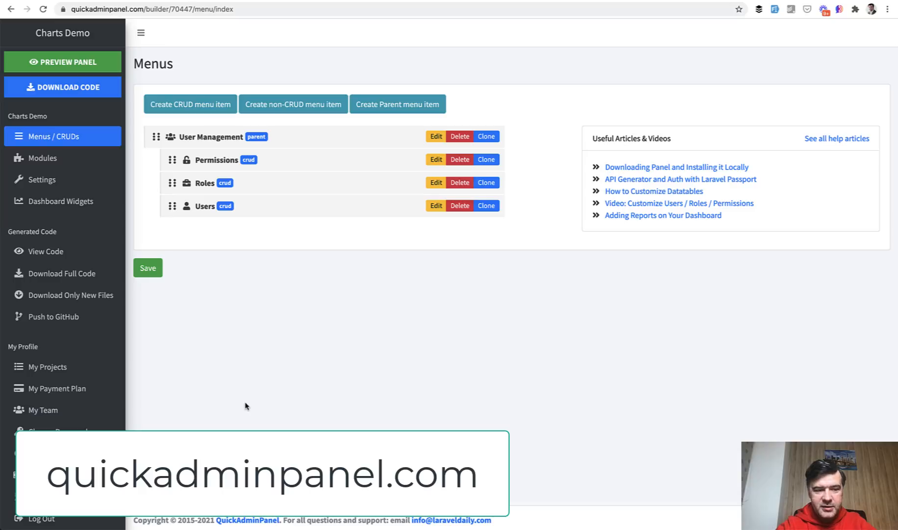
# Show the Modules page listing Ajax datatables, CSV Import and Audit Logs add-ons.
pyautogui.click(43, 158)
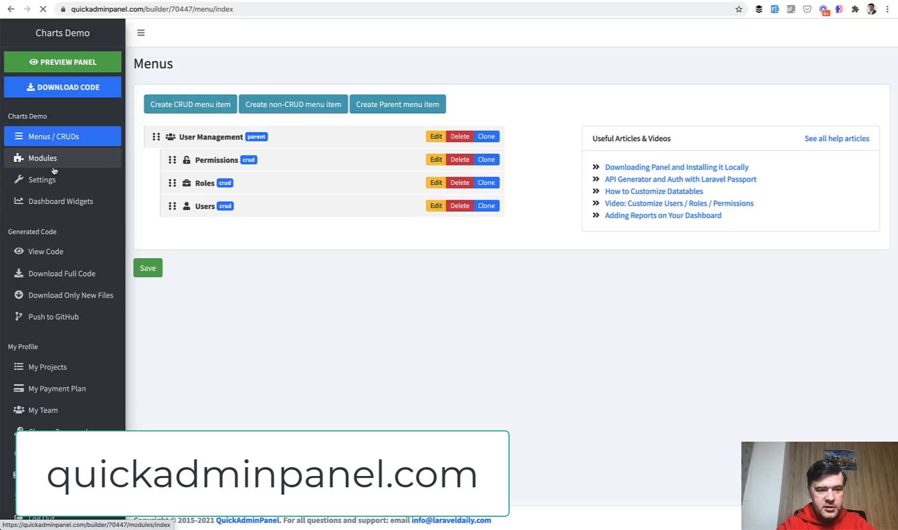
pyautogui.click(43, 157)
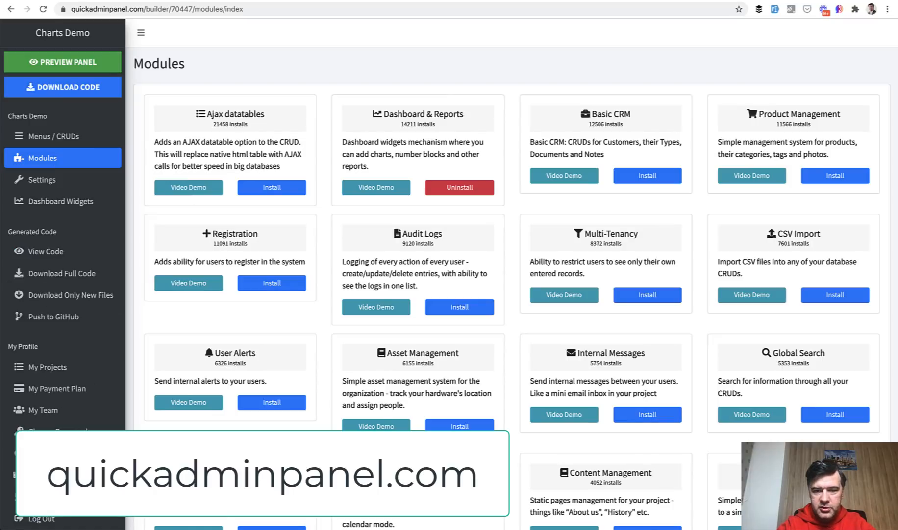
pyautogui.moveTo(684, 224)
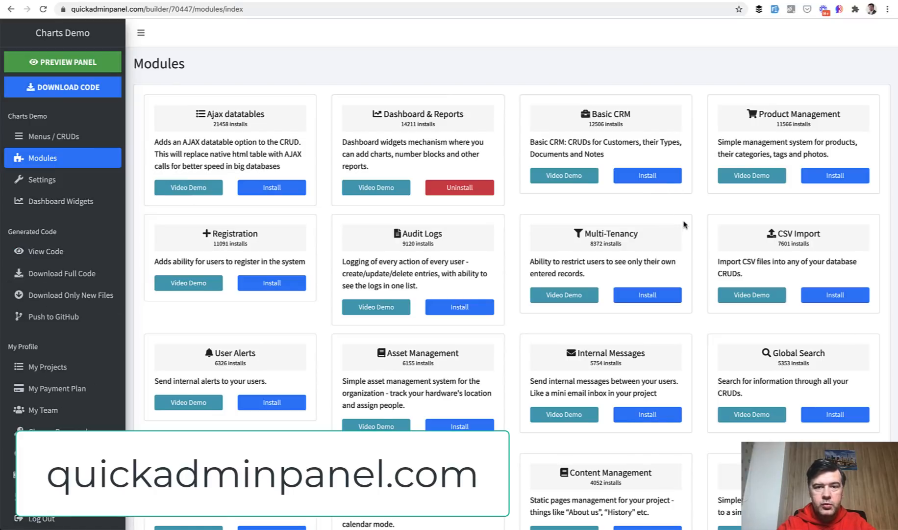
pyautogui.moveTo(727, 215)
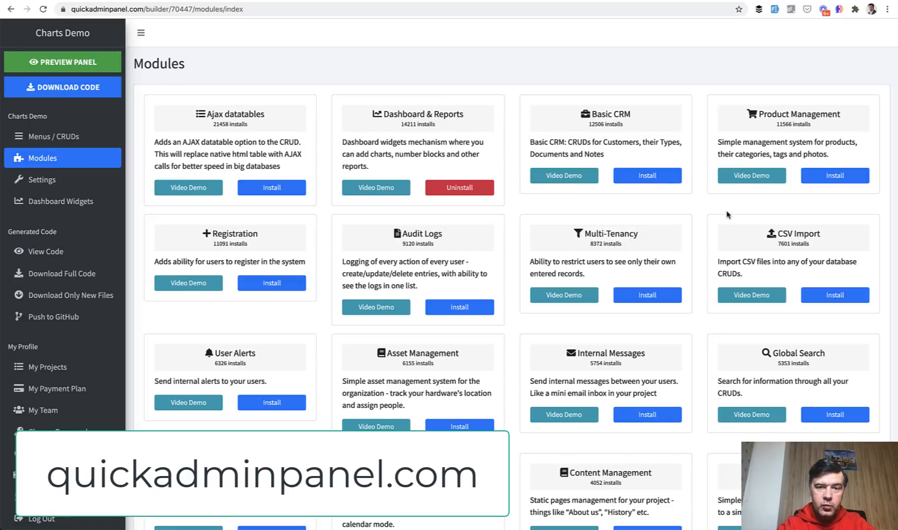